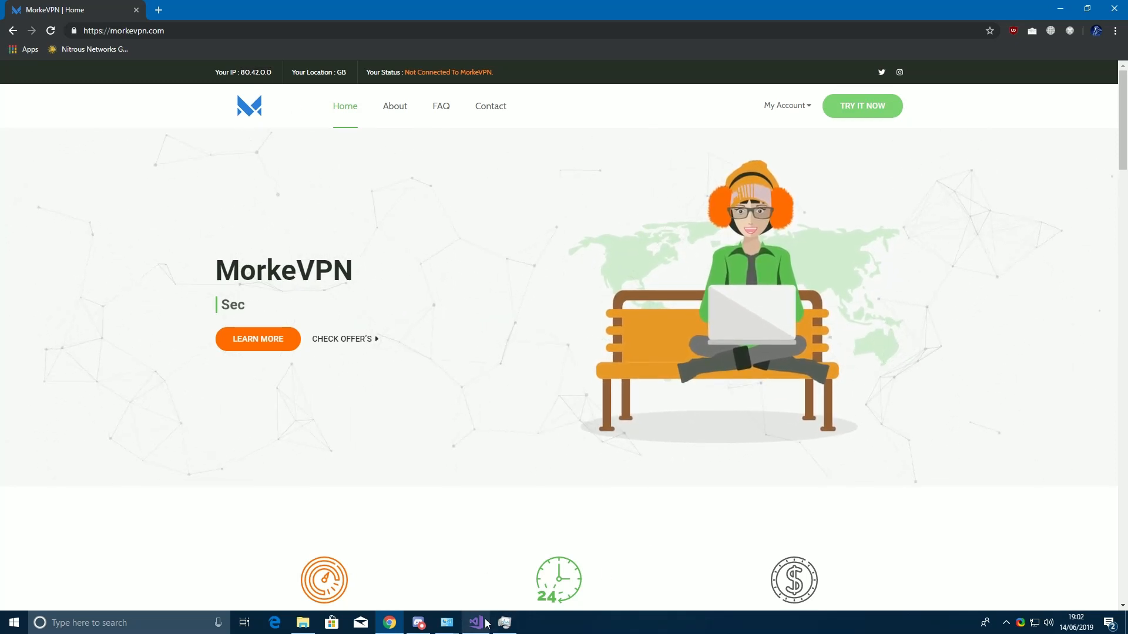
Switch from the MorkeVPN page showing IP 80.42.0.0 (GB) to the Visual Studio project
click(473, 622)
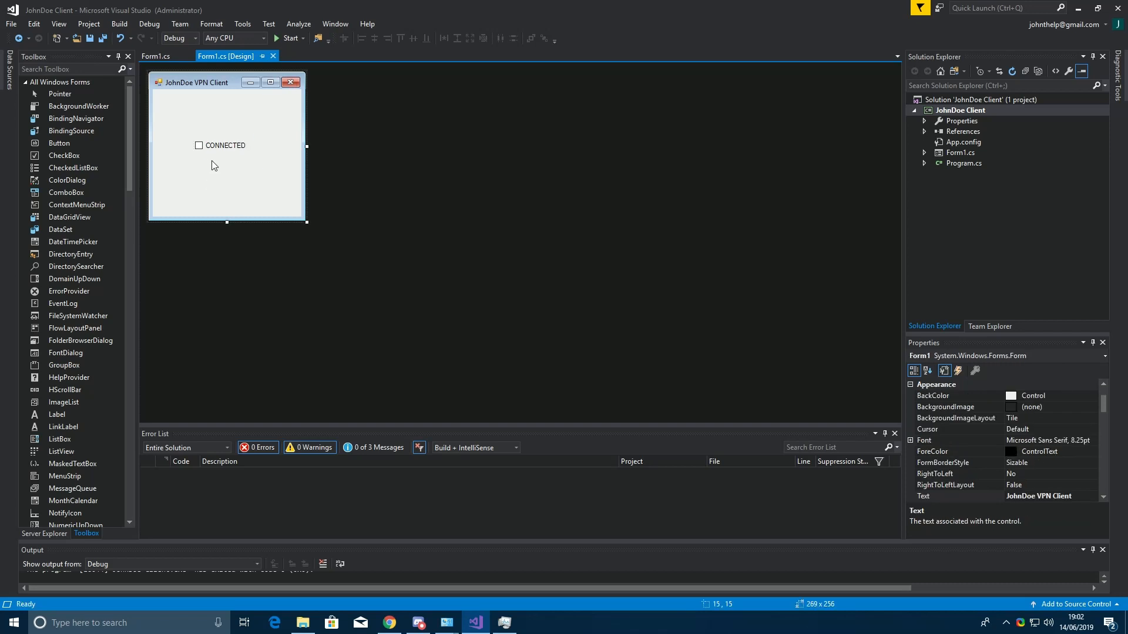
Bring up checkBox1_CheckedChanged in Form1.cs from the CONNECTED checkbox in the designer
click(222, 146)
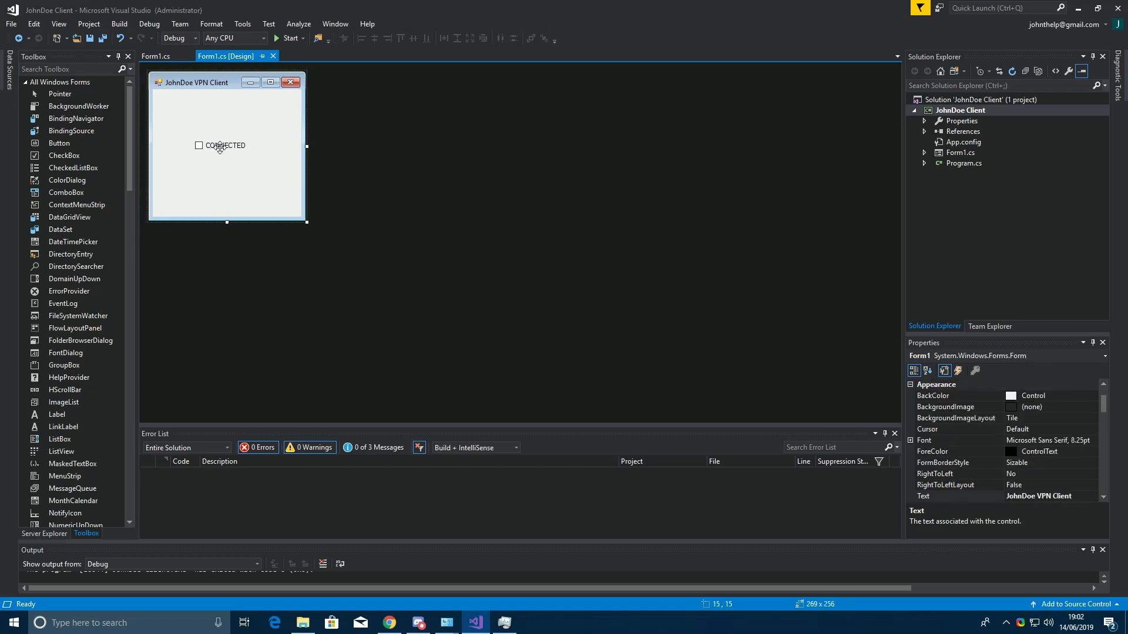
click(155, 56)
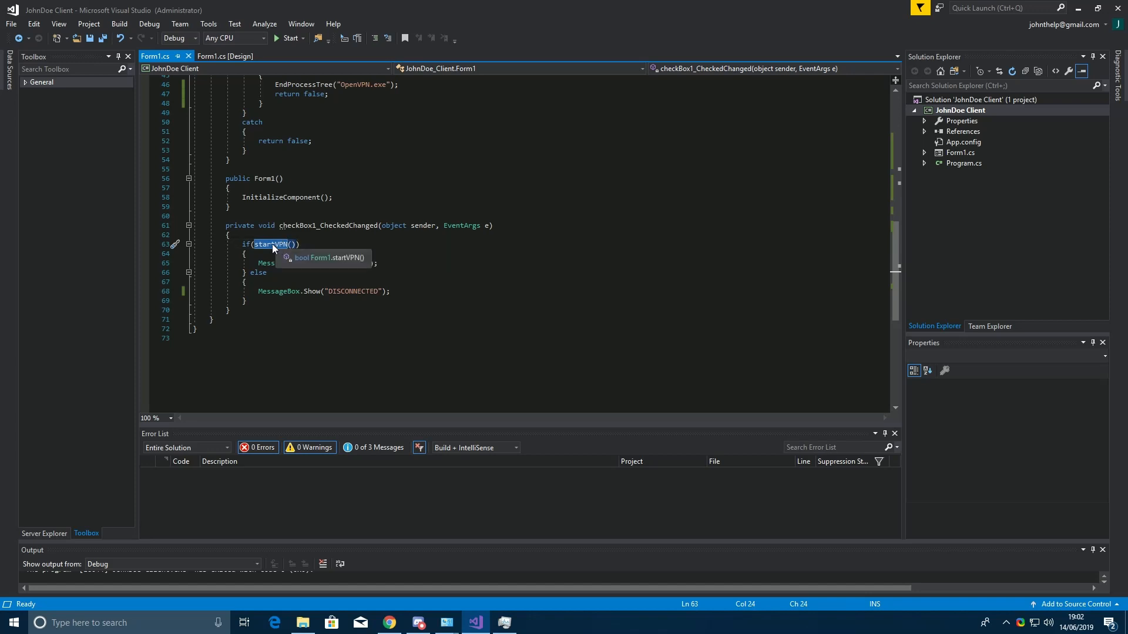
mouse_move(282, 245)
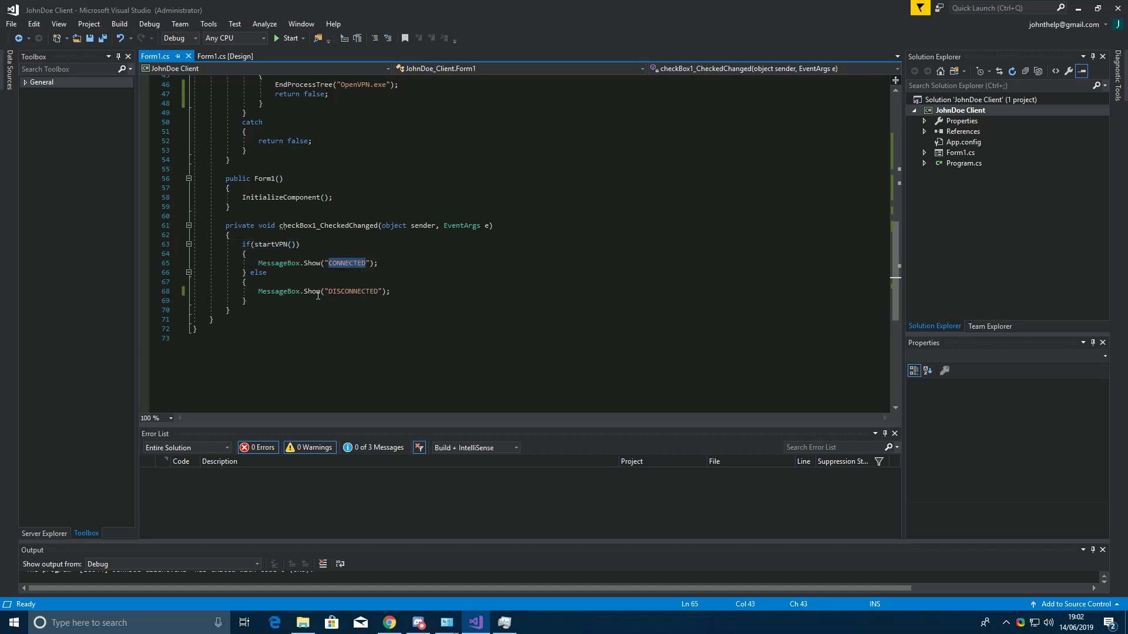
Show startVPN and confirm nl01-morkevpn.ovpn sits beside the JohnDoe Client exe in bin\Debug
scroll(down, 3)
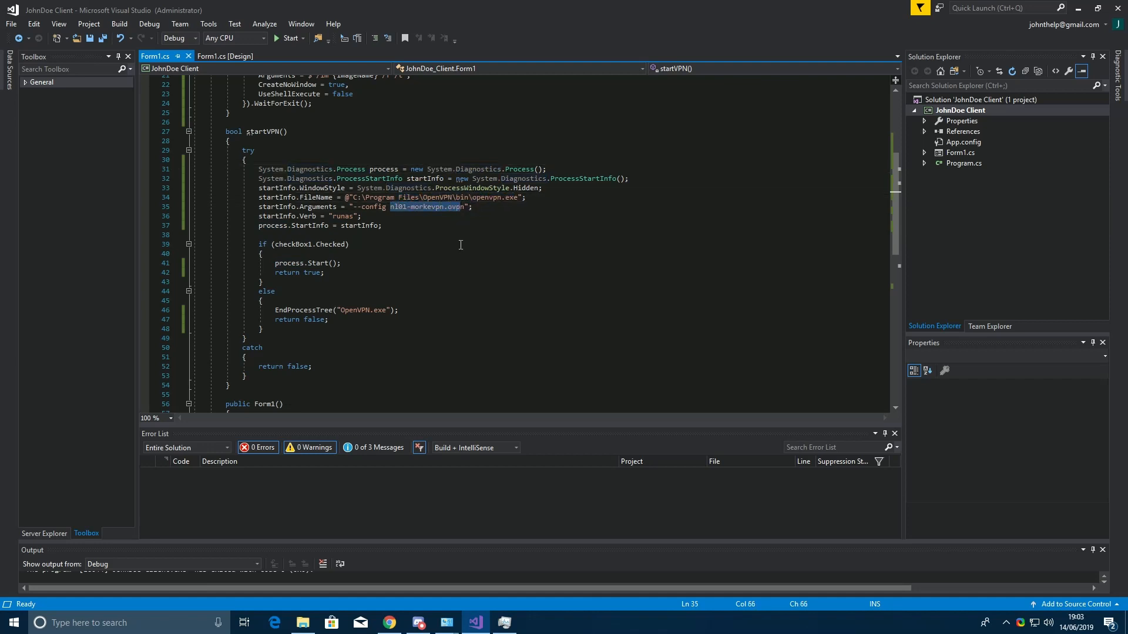
click(302, 623)
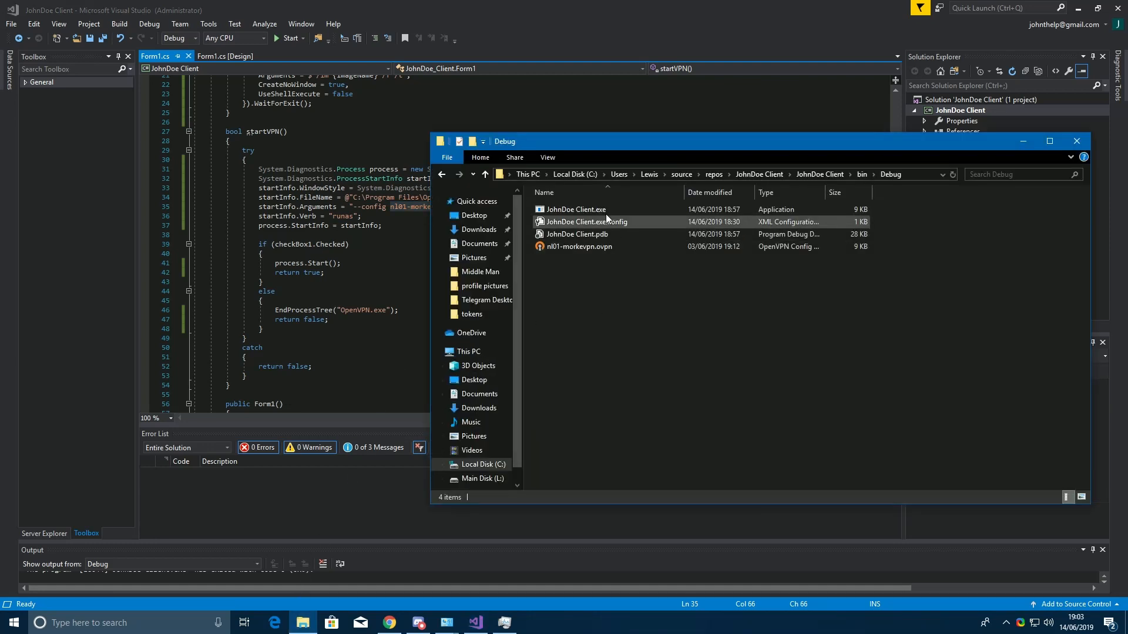
click(574, 209)
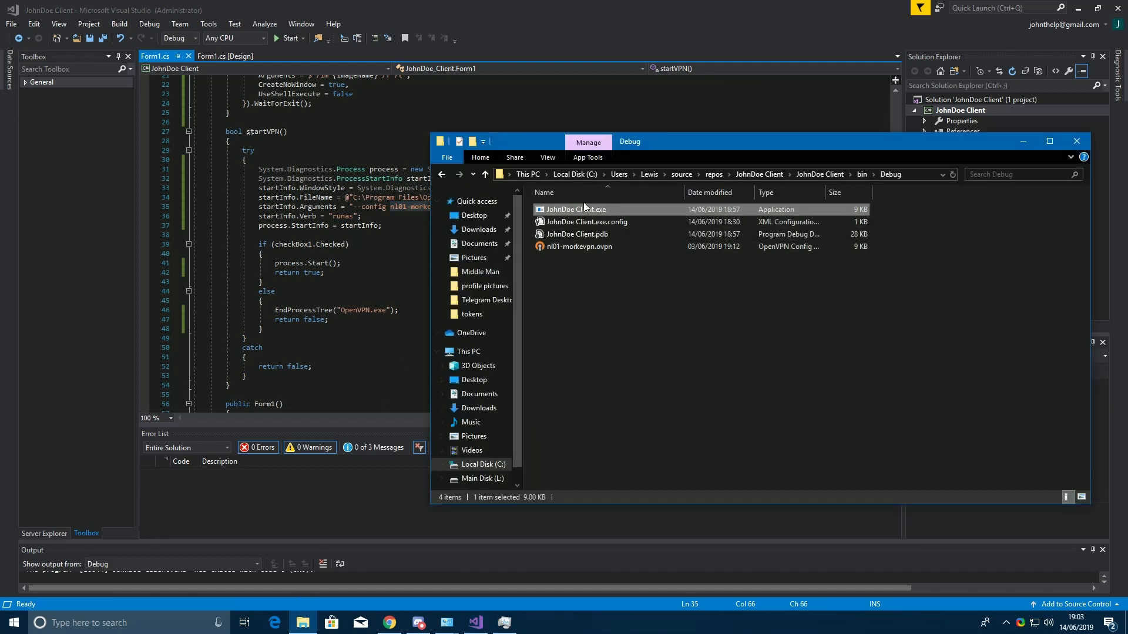
click(579, 245)
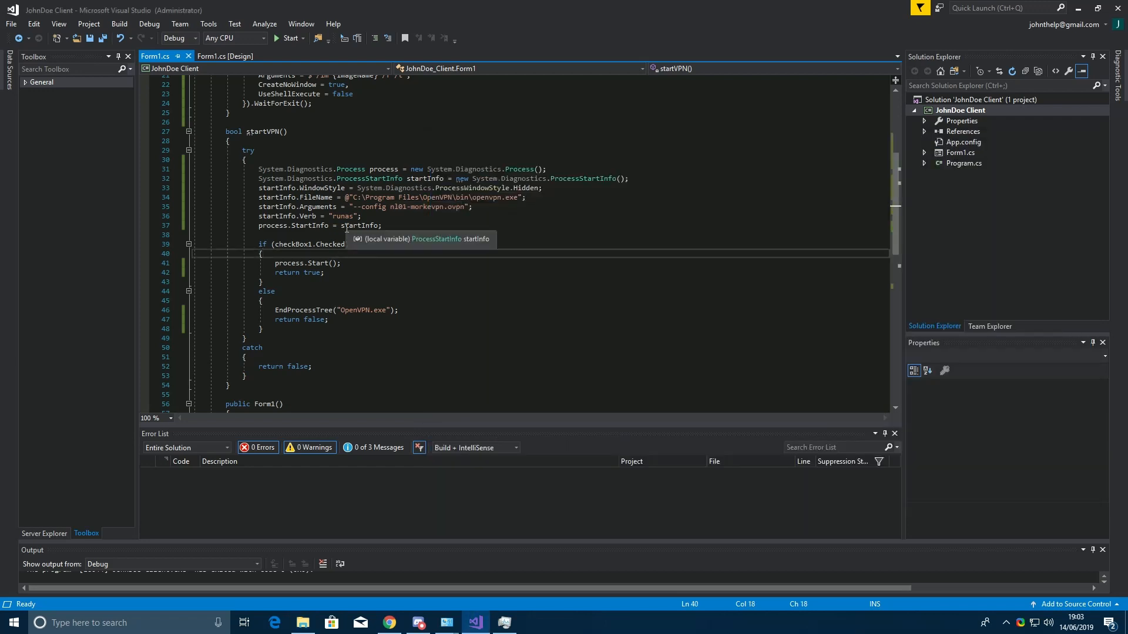
Highlight startInfo, the hidden window style, the Checked condition and the OpenVPN process name while explaining
double_click(342, 216)
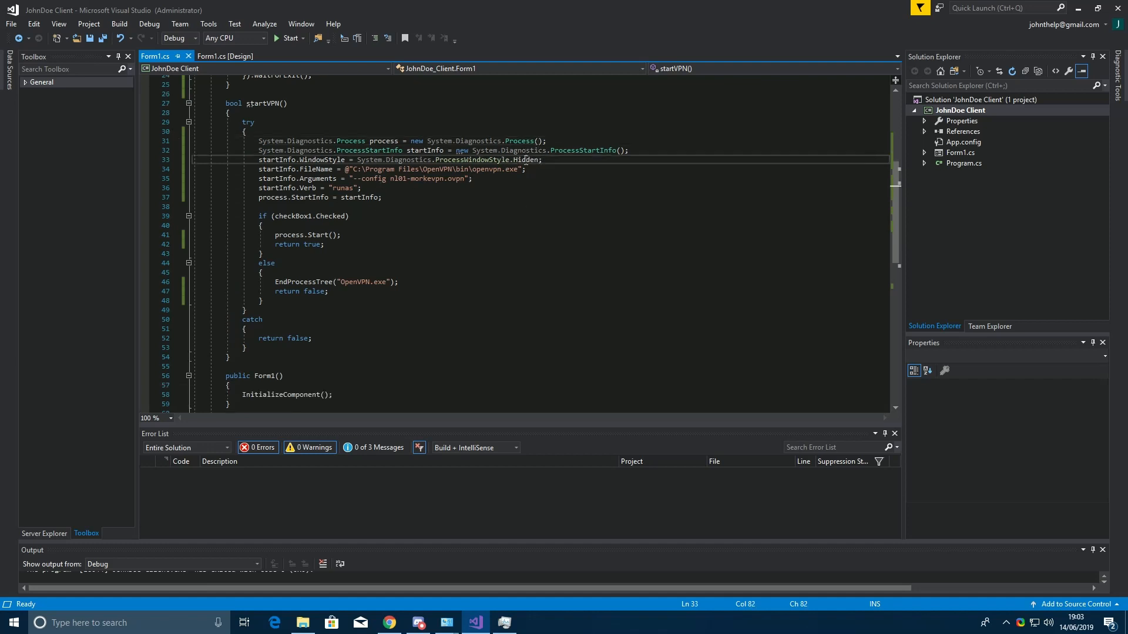
click(426, 149)
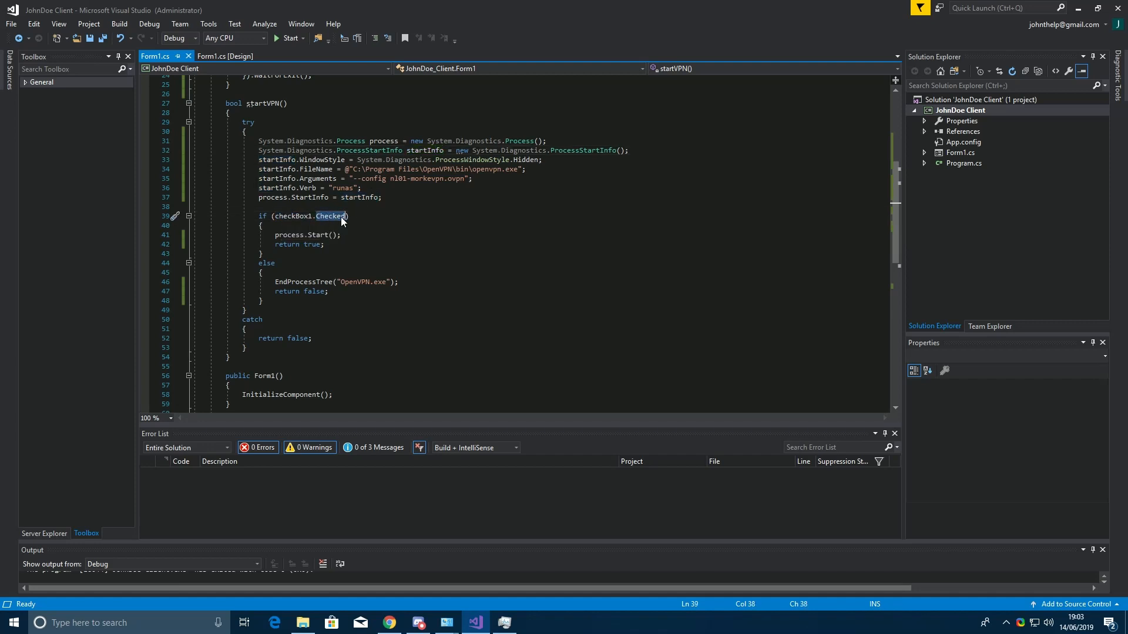
double_click(318, 235)
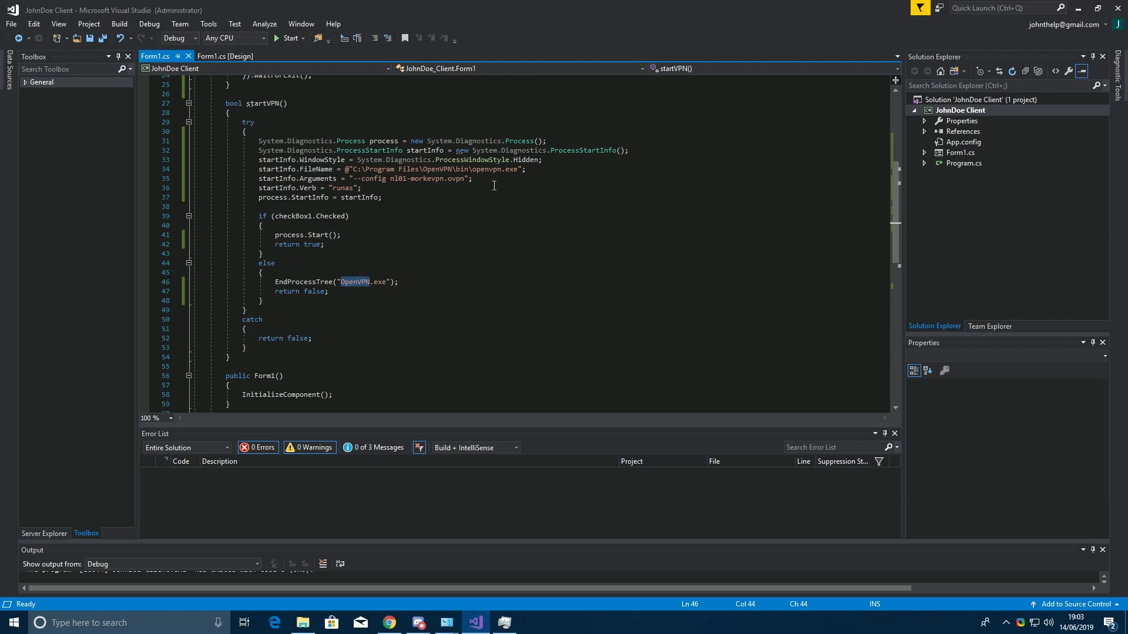
double_click(393, 177)
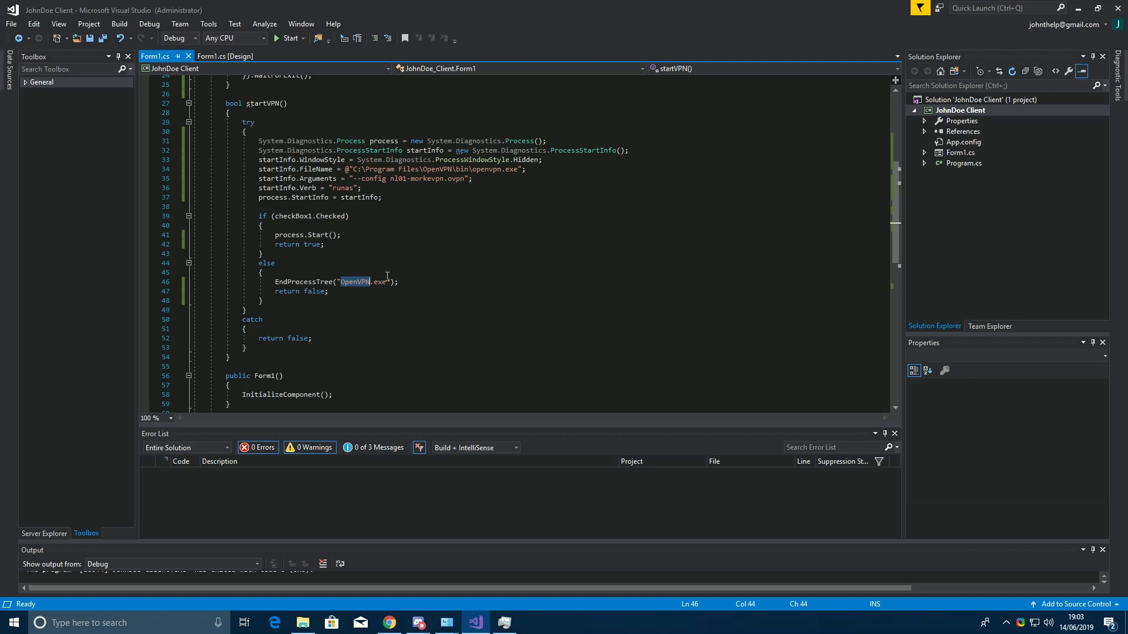
mouse_move(442, 250)
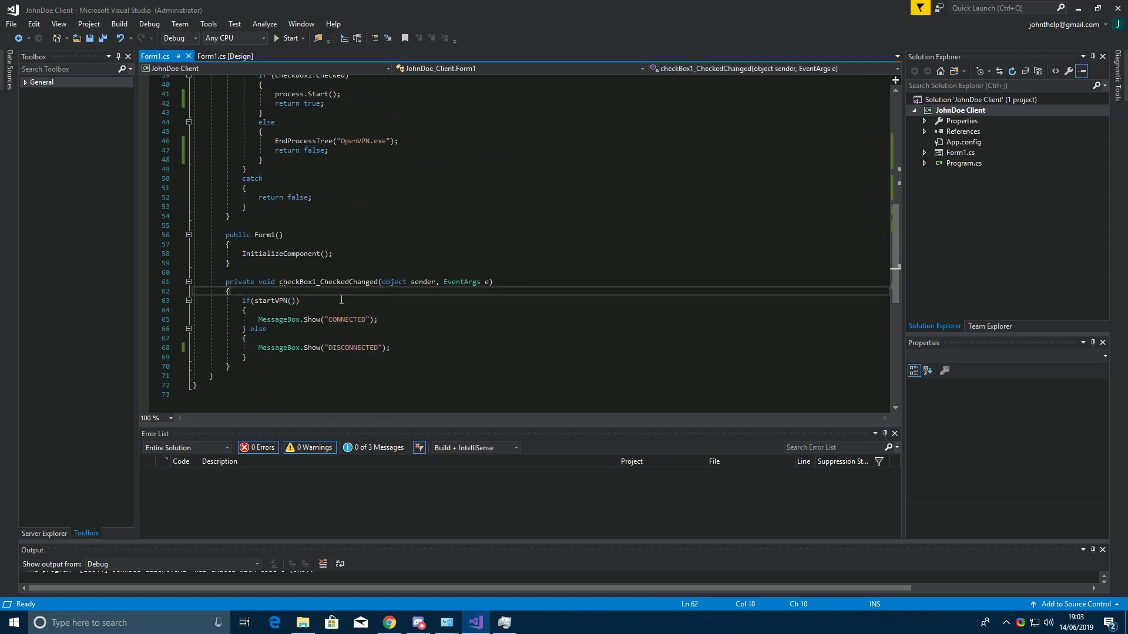
Start debugging so the JohnDoe VPN Client window appears, and move it aside
click(286, 38)
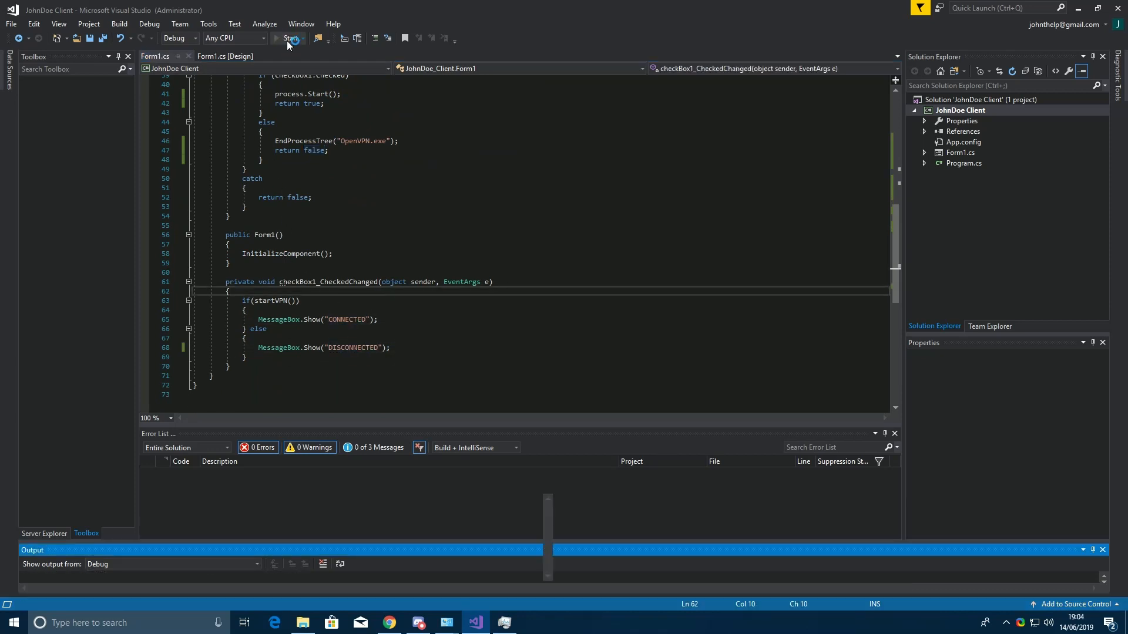
click(287, 37)
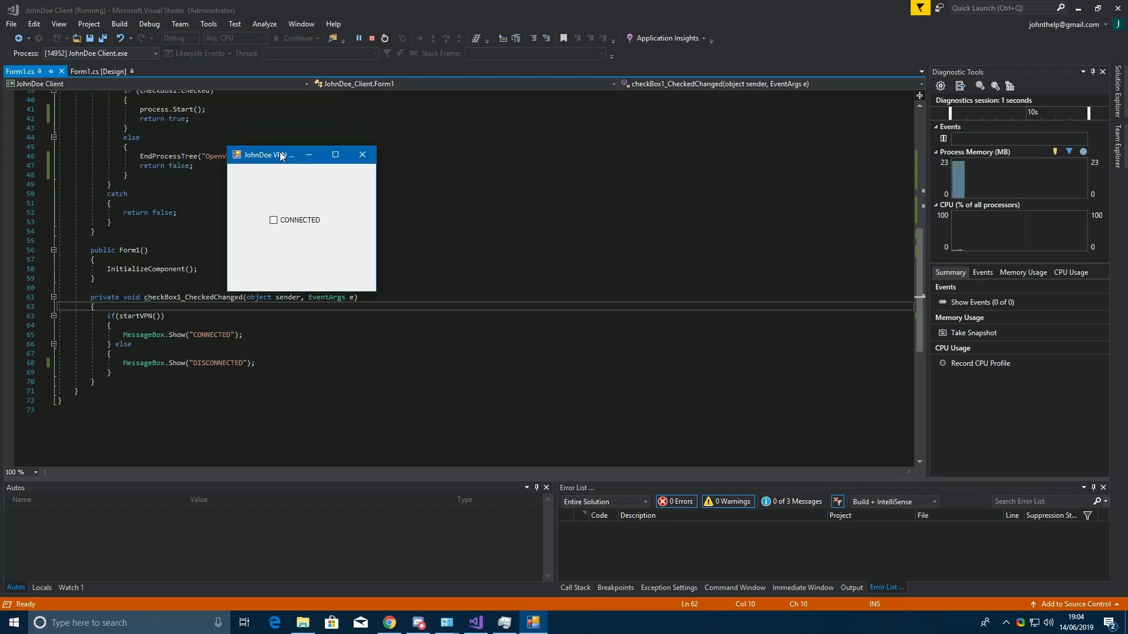
drag(280, 155, 174, 157)
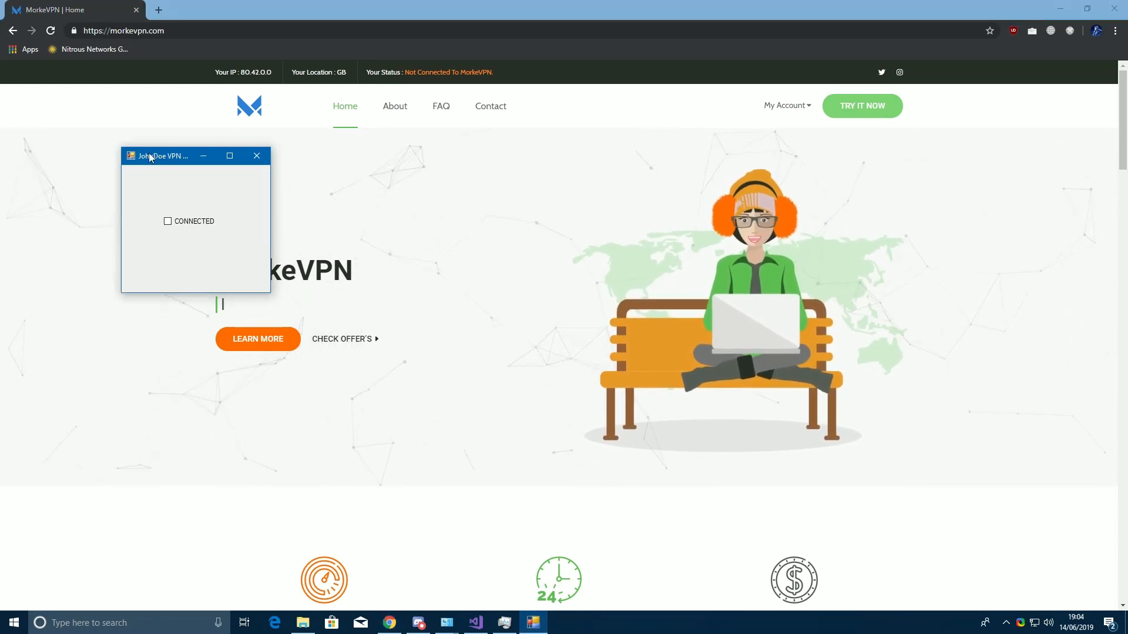
Tick CONNECTED, dismiss the confirmation, and reload MorkeVPN to see IP 89.190.0.0 in FI
click(168, 221)
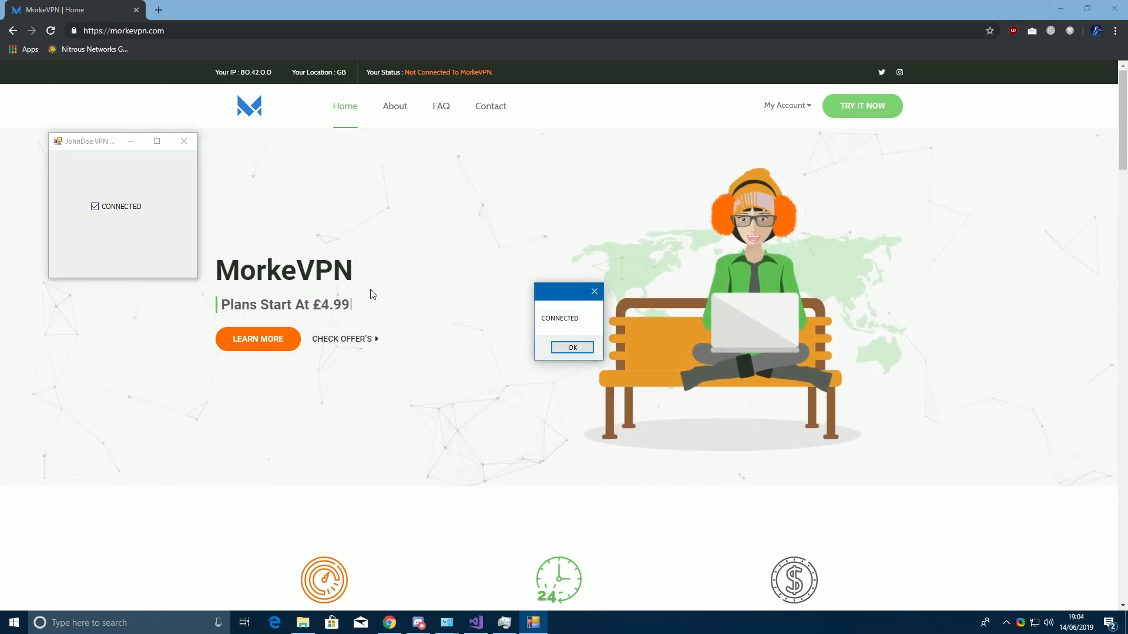
click(572, 348)
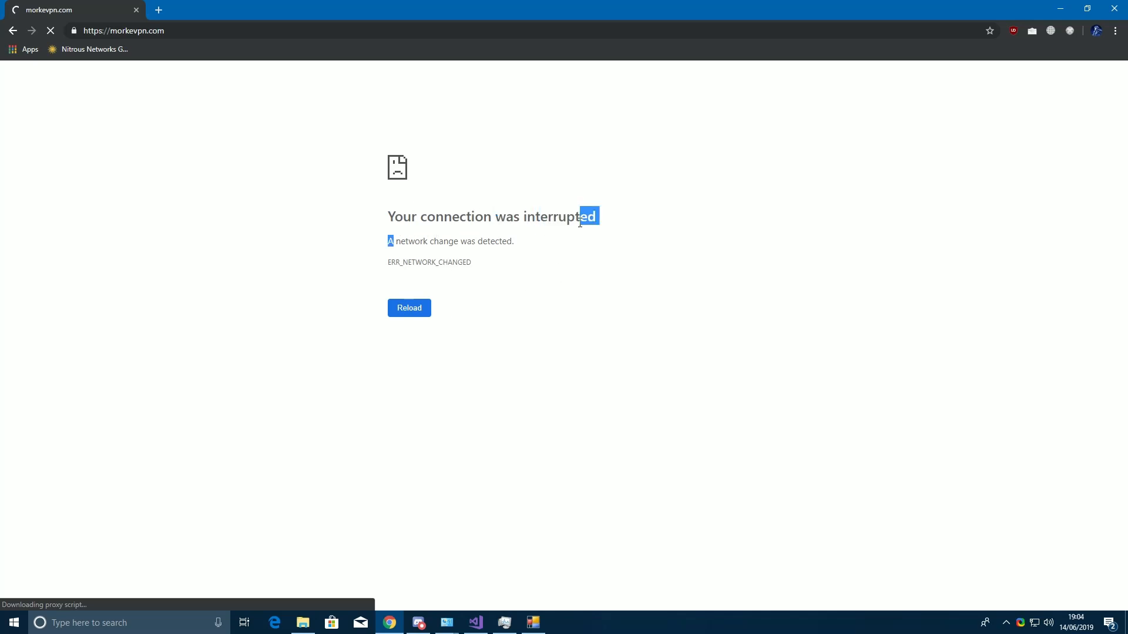
click(408, 308)
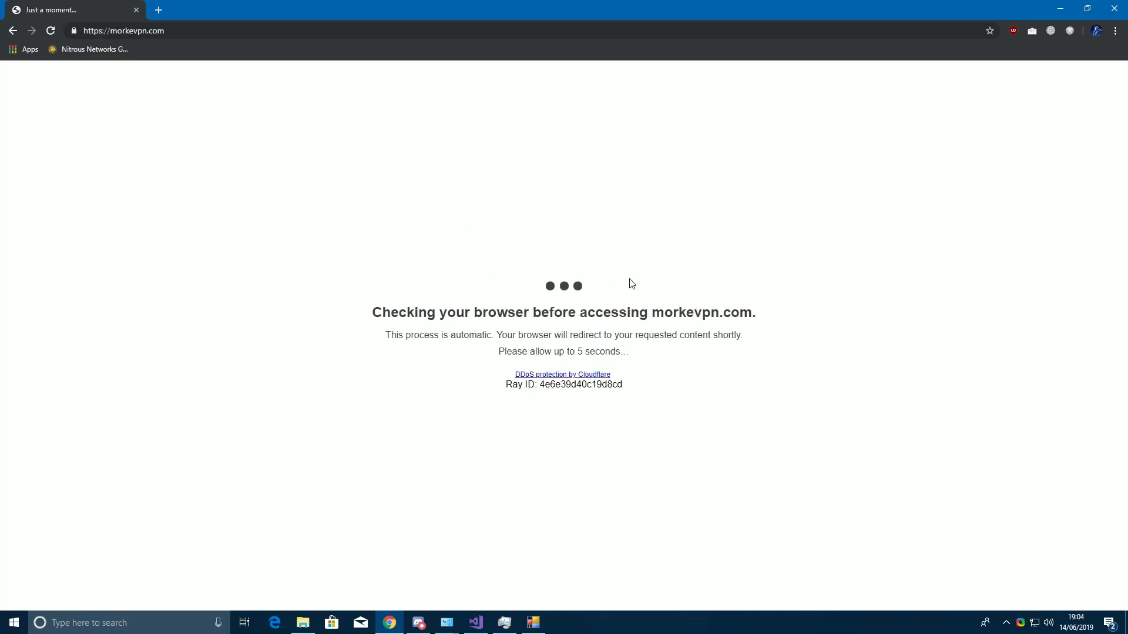
drag(373, 313, 648, 312)
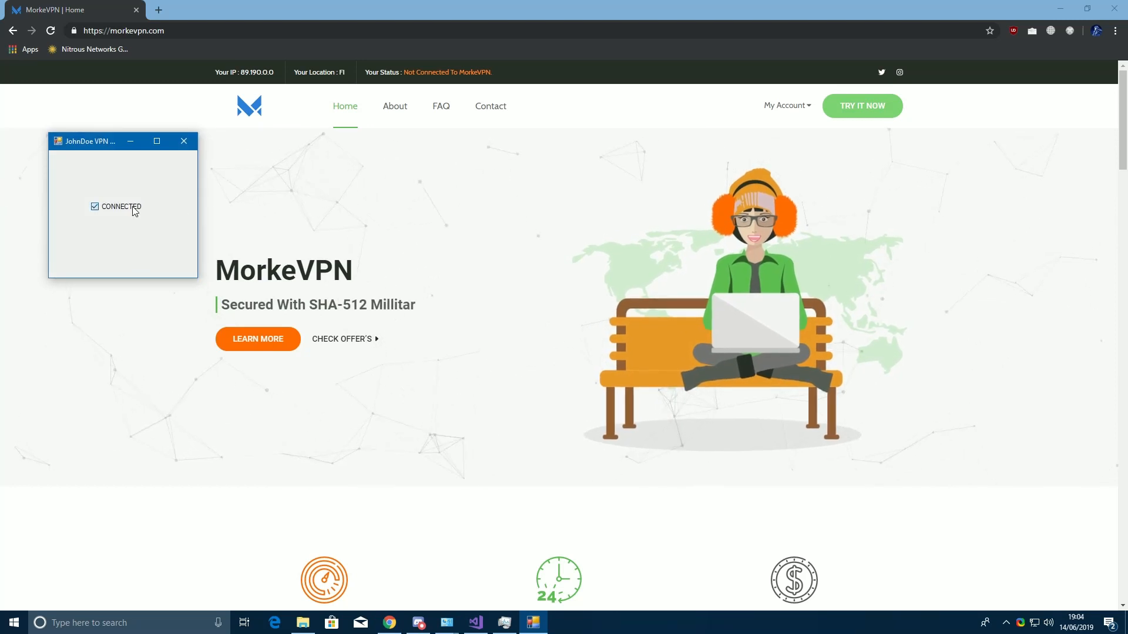
Untick CONNECTED and return to MorkeVPN, which again shows IP 80.42.0.0 in GB
click(94, 207)
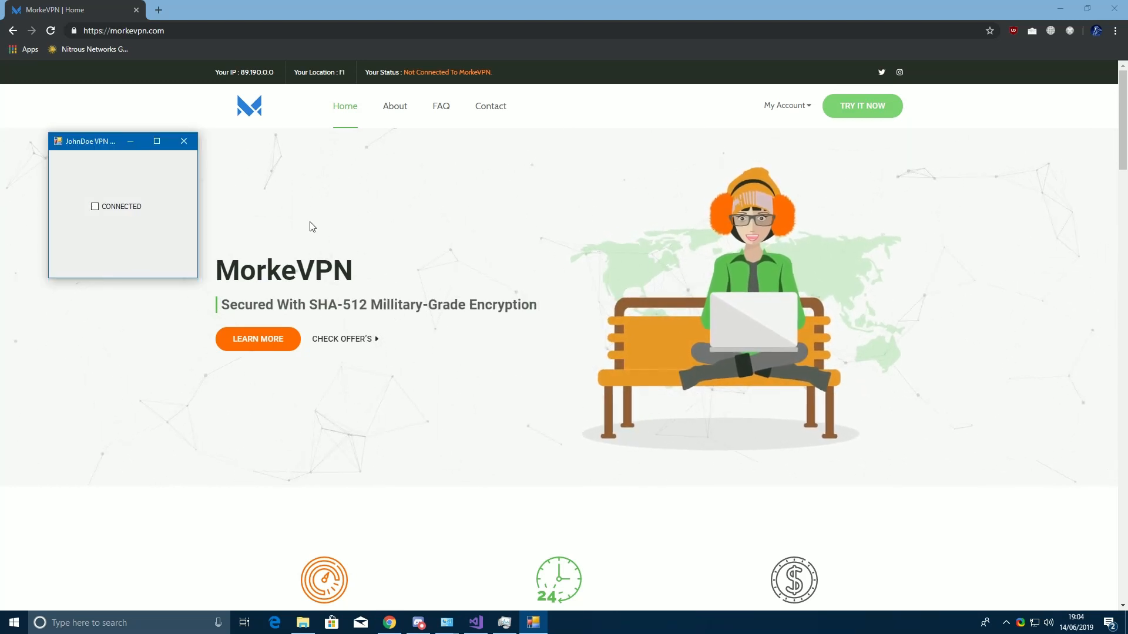
click(50, 30)
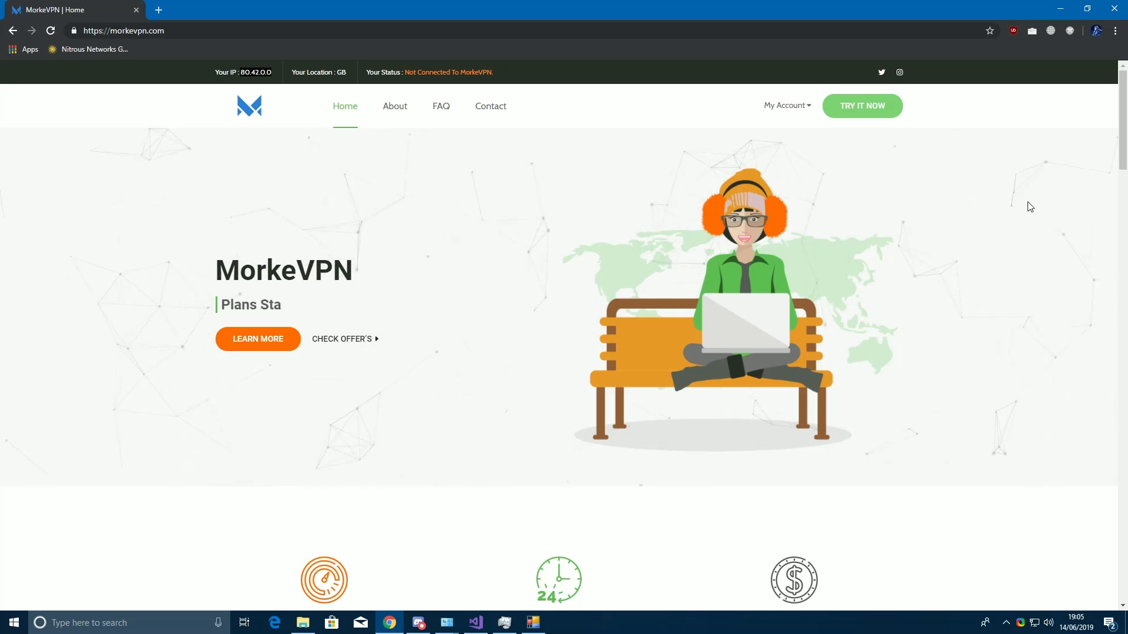
text(l)
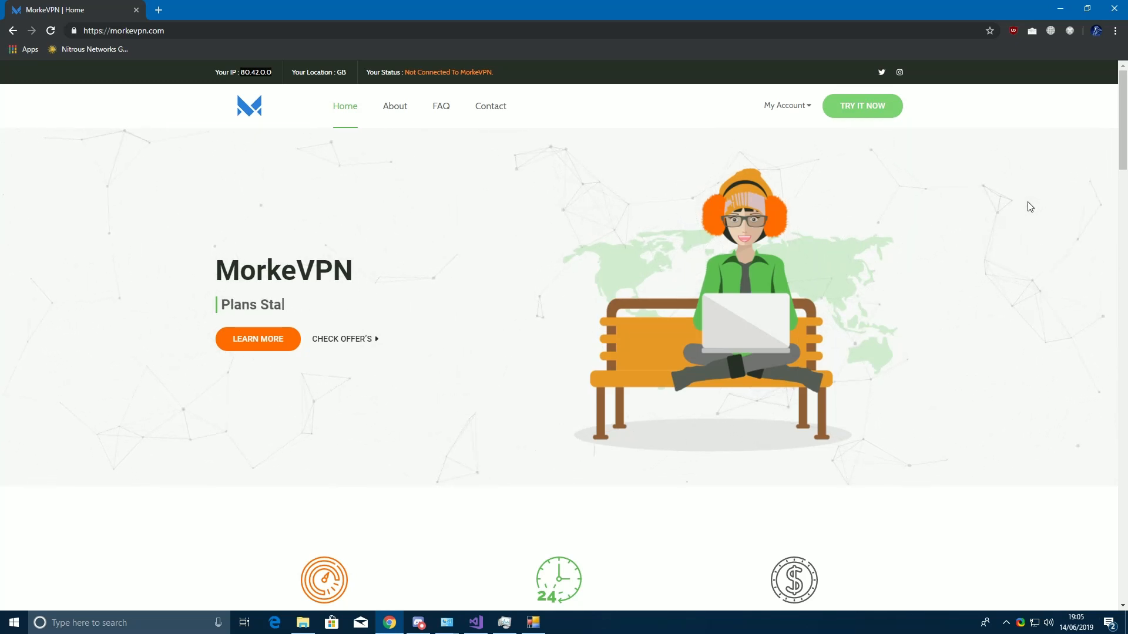